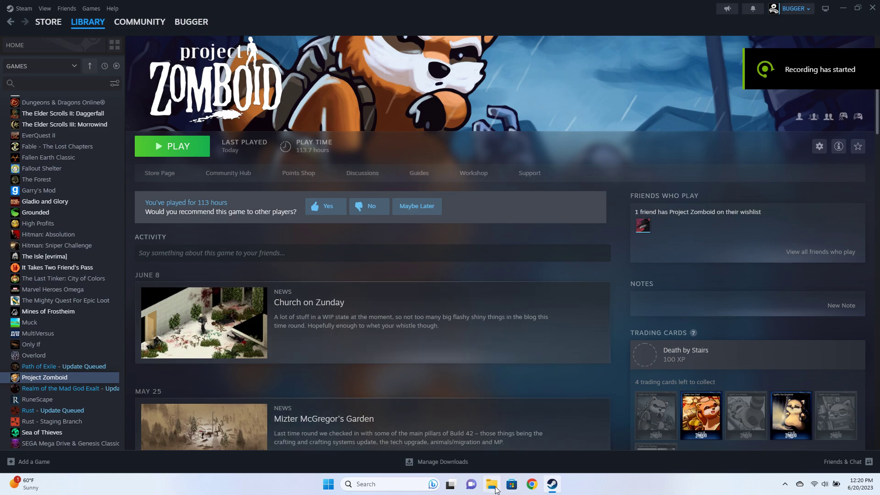
pyautogui.moveTo(492, 485)
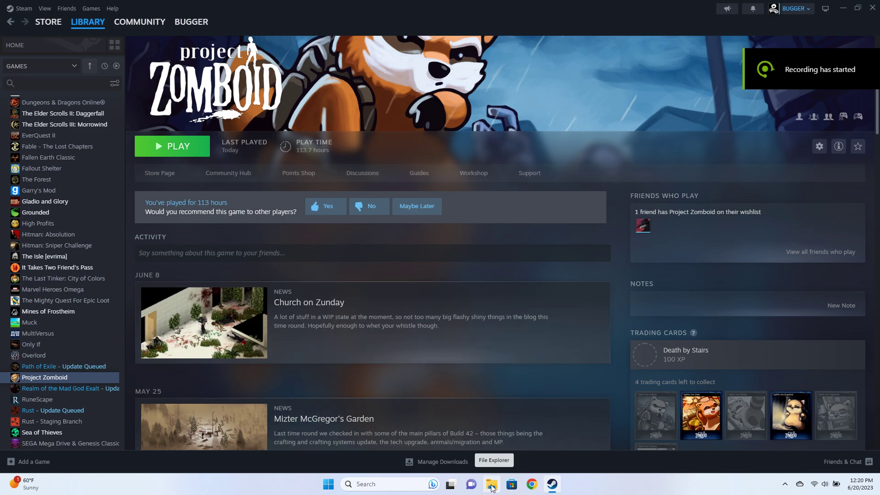
# Navigate on C: through Users > user > Zomboid > Saves into the Builder save folder.
pyautogui.click(490, 484)
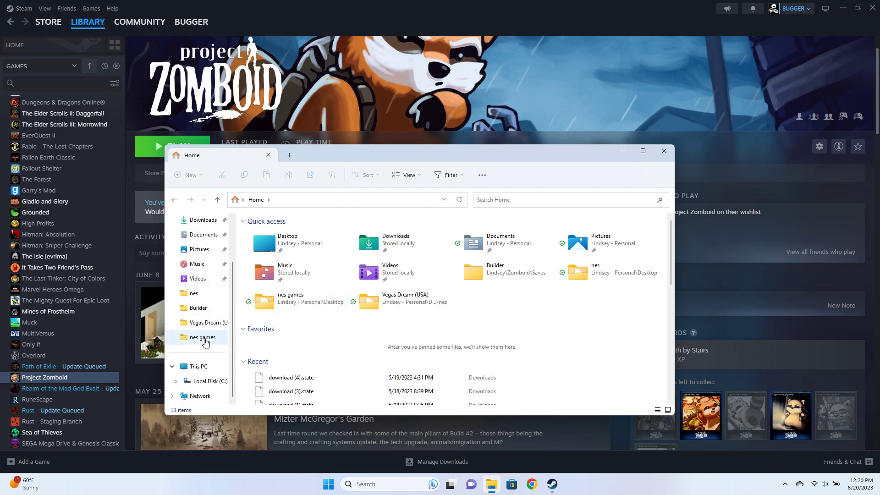
pyautogui.click(209, 381)
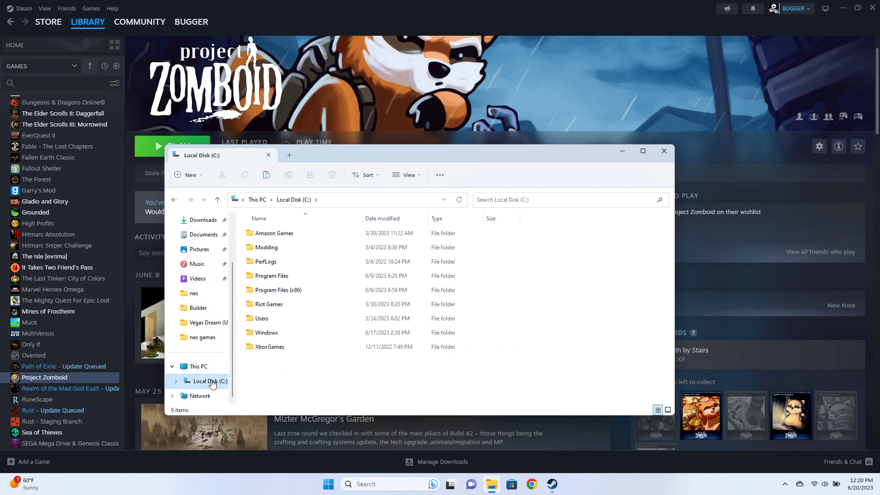
pyautogui.doubleClick(261, 318)
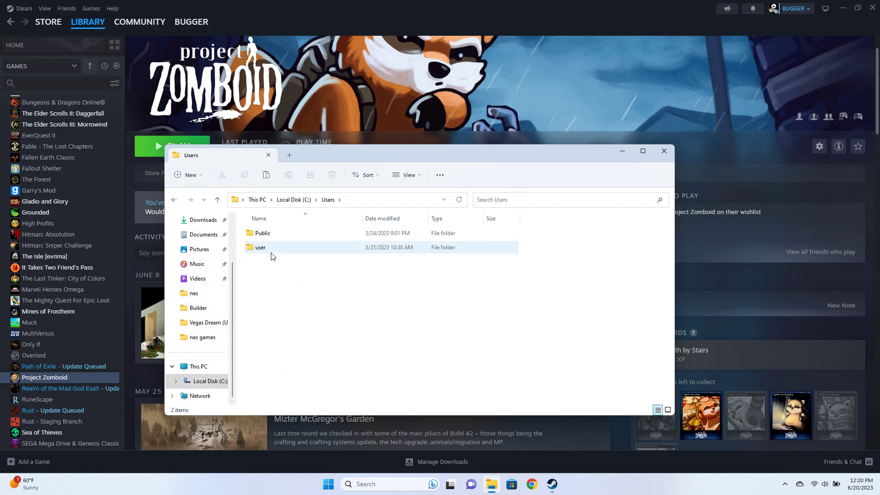
pyautogui.doubleClick(260, 247)
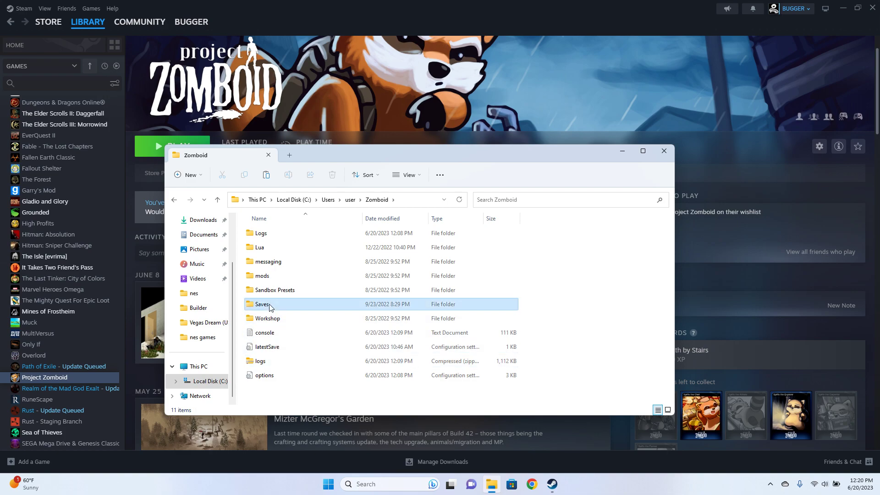
pyautogui.doubleClick(262, 303)
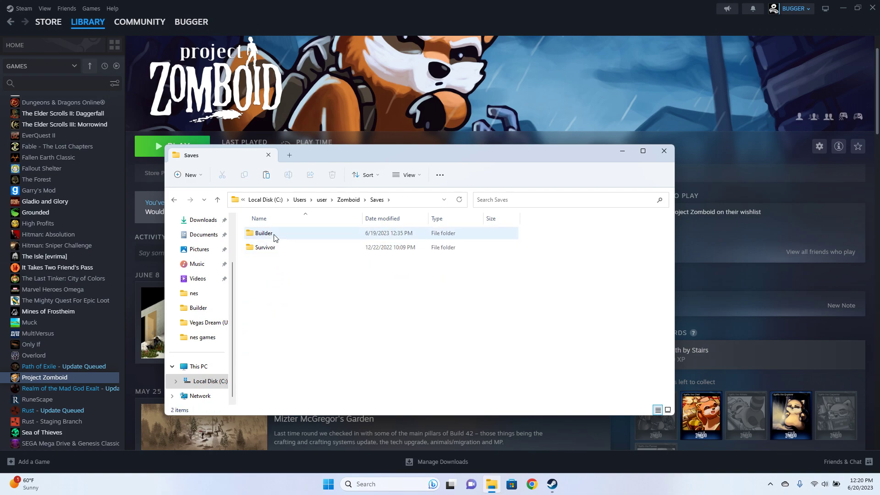
pyautogui.doubleClick(264, 233)
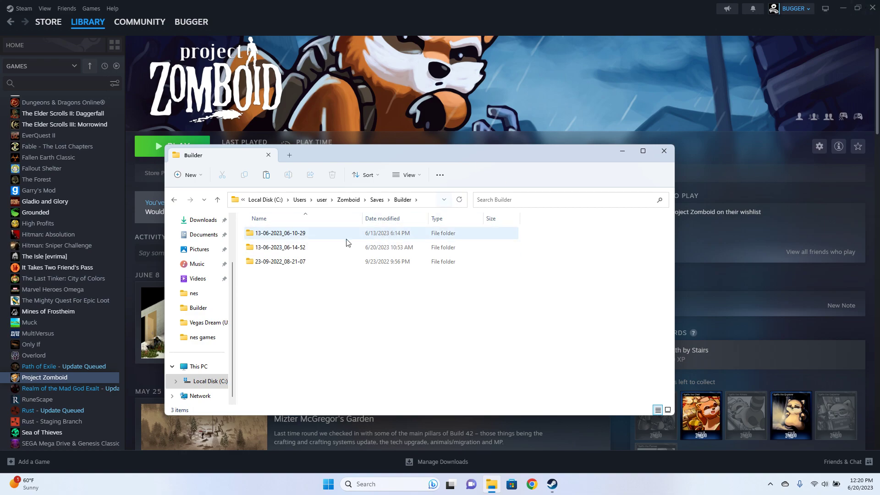
pyautogui.moveTo(297, 247)
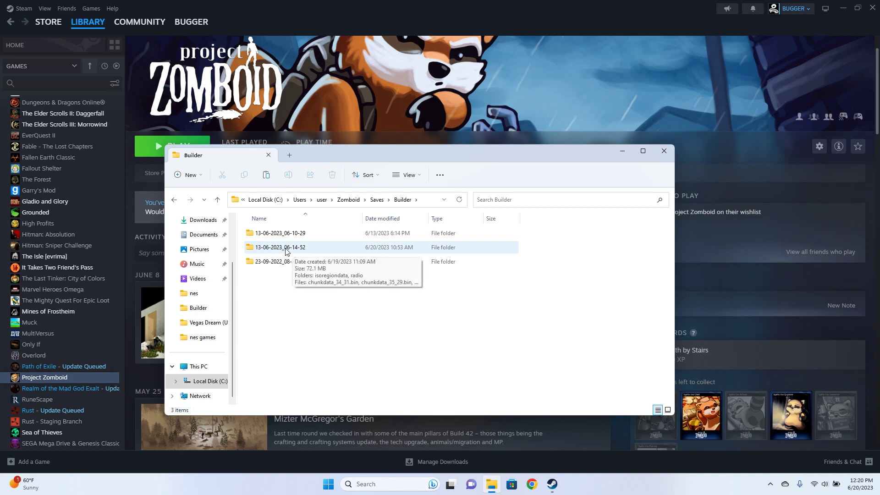
pyautogui.moveTo(267, 251)
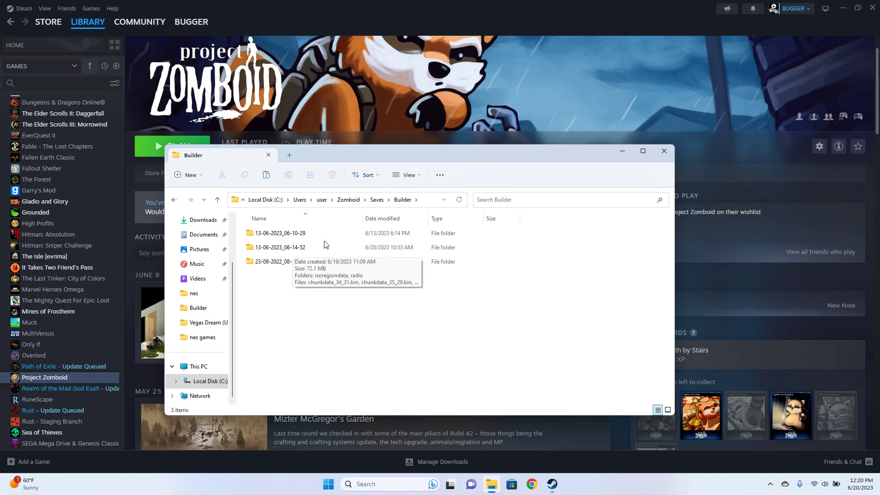
pyautogui.moveTo(384, 256)
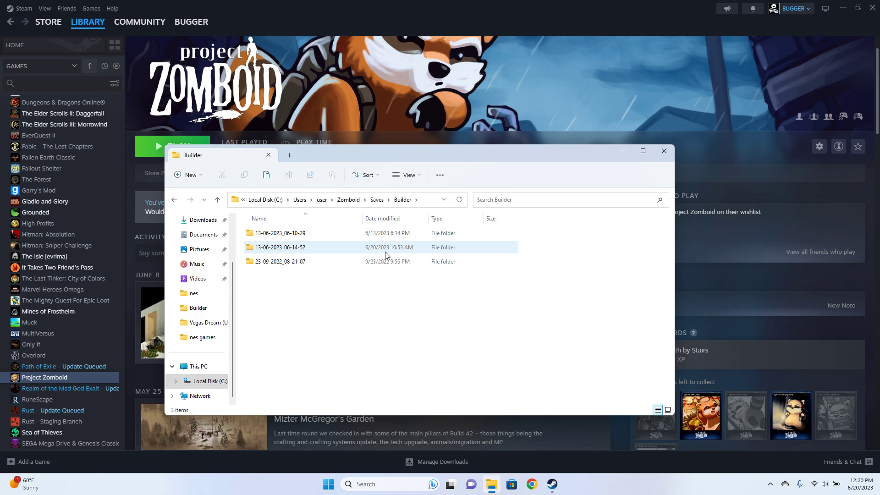
# Paste the copied dated save folder onto an empty spot of the desktop.
pyautogui.rightClick(279, 247)
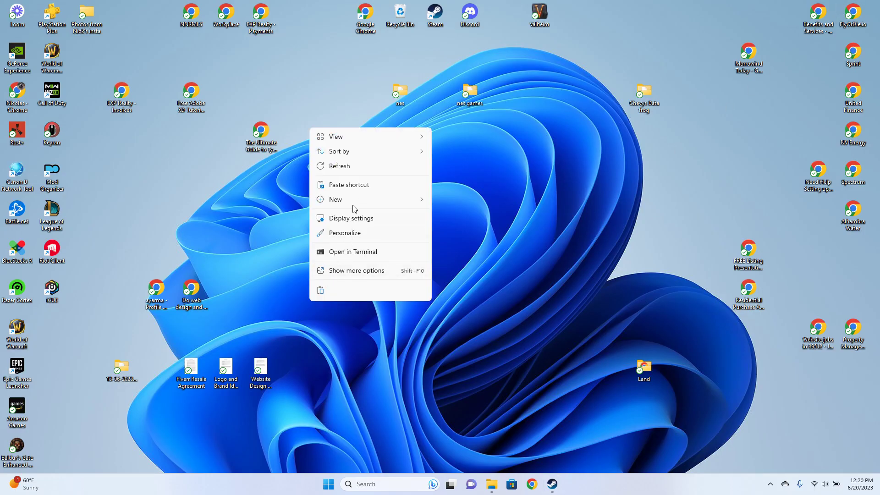
pyautogui.click(124, 412)
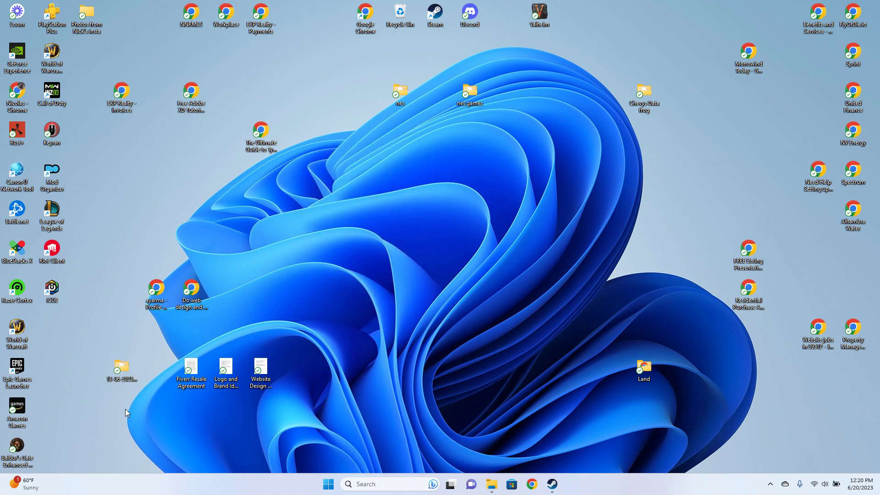
pyautogui.moveTo(446, 314)
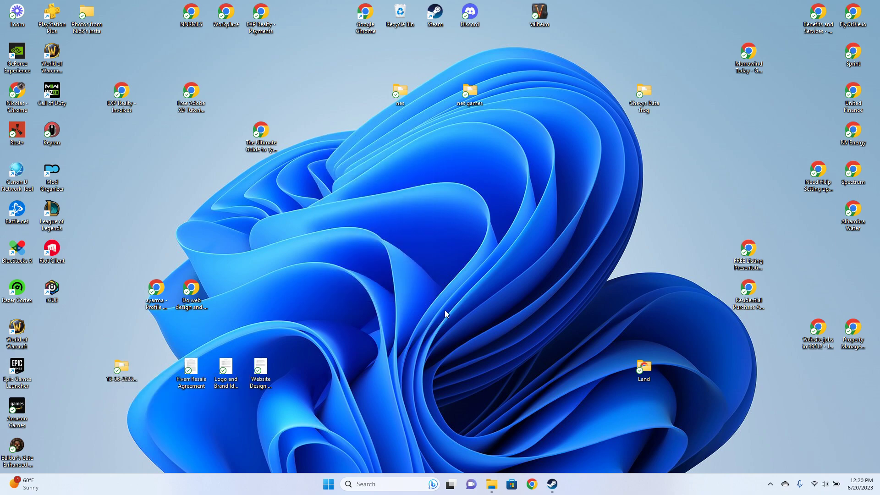
pyautogui.moveTo(491, 481)
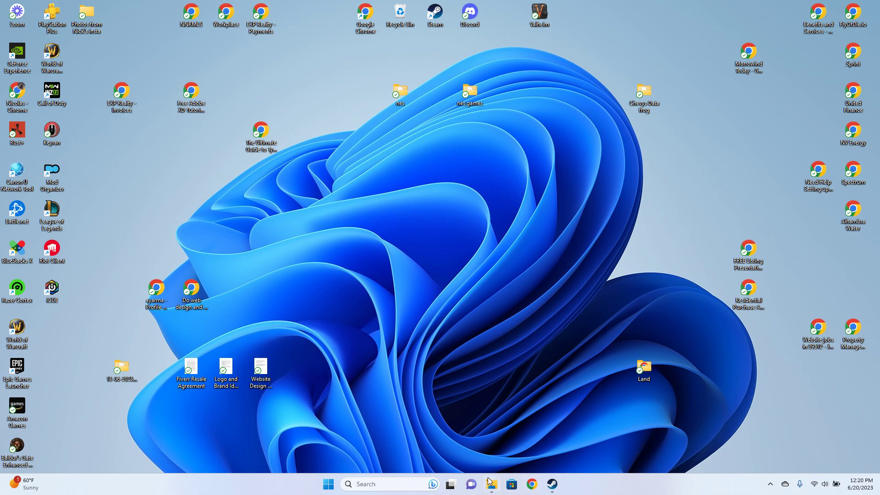
# Restore the File Explorer window to the Builder saves listing.
pyautogui.click(492, 484)
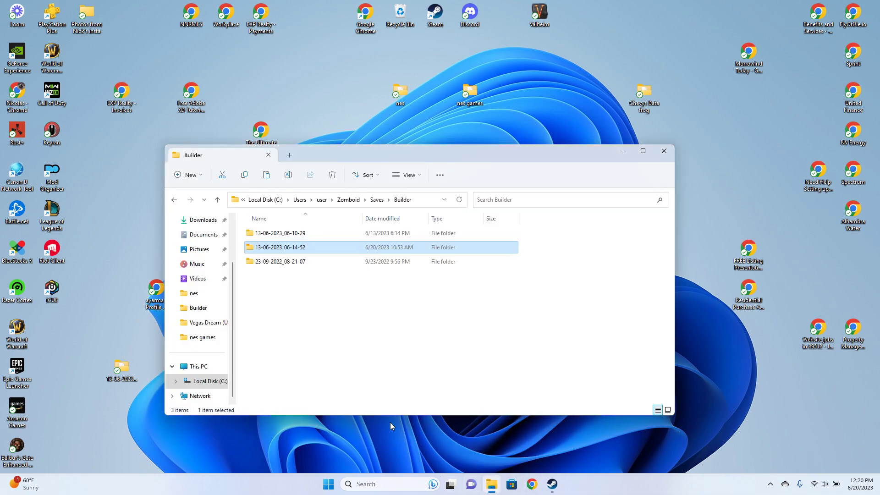
pyautogui.moveTo(287, 303)
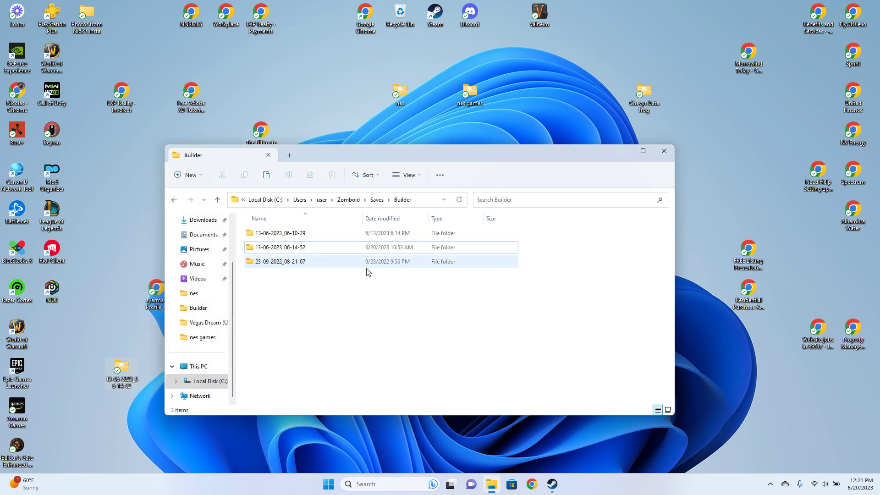
pyautogui.click(279, 246)
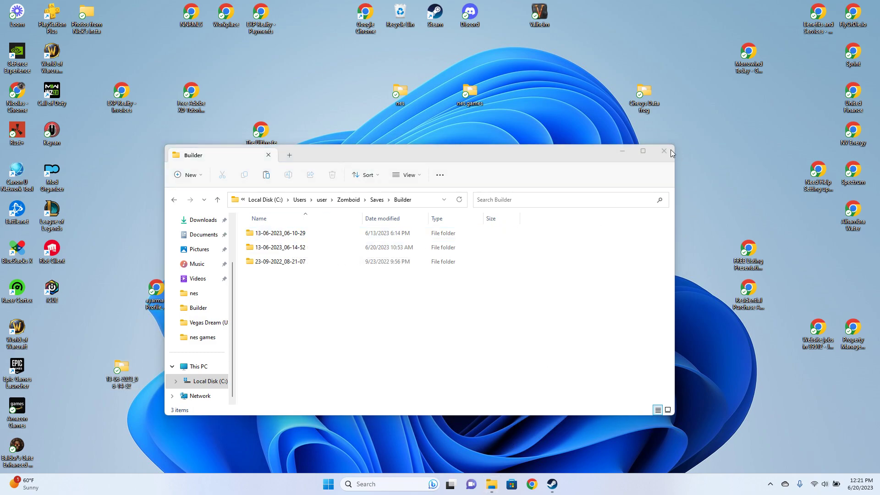
pyautogui.moveTo(665, 151)
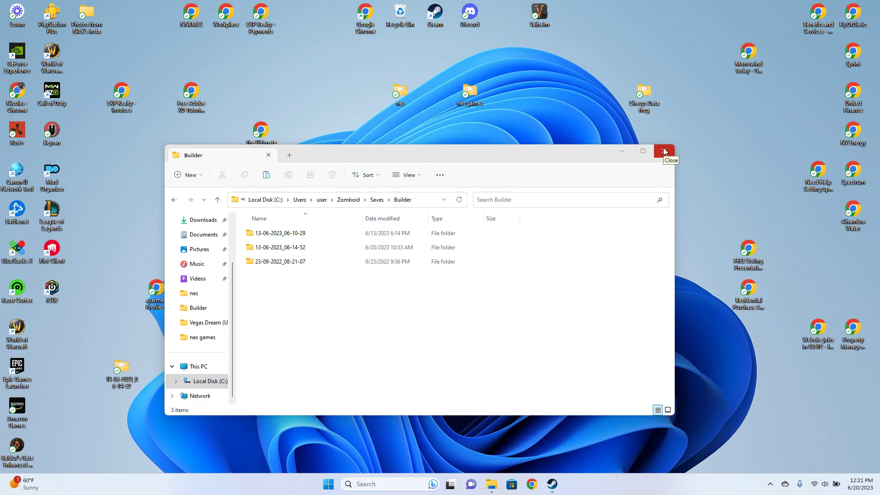